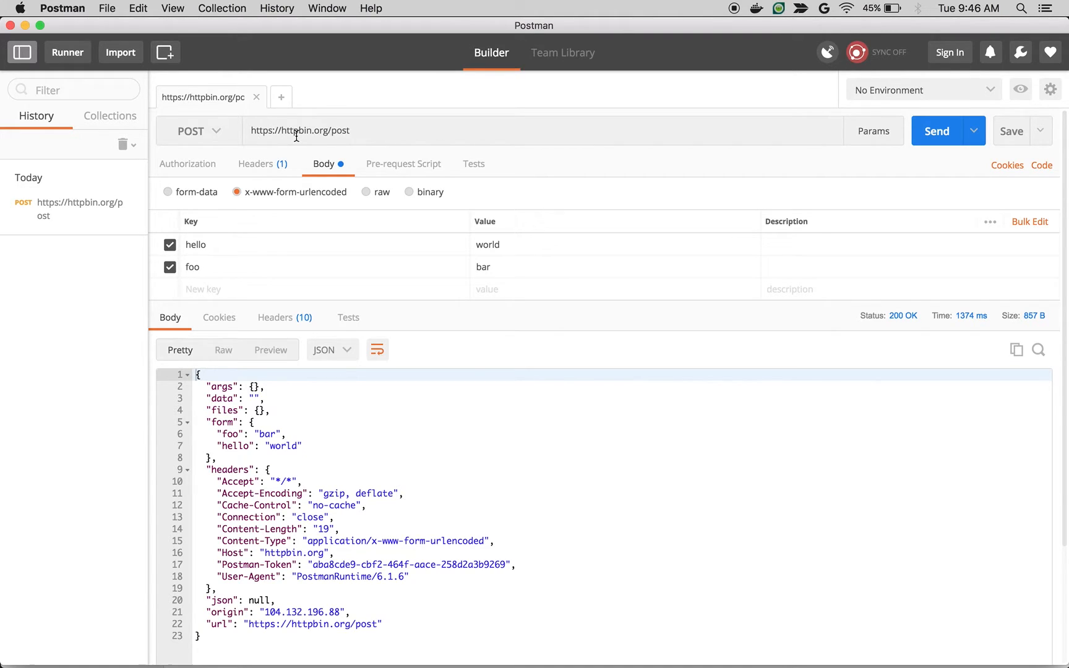
mouse_move(342, 135)
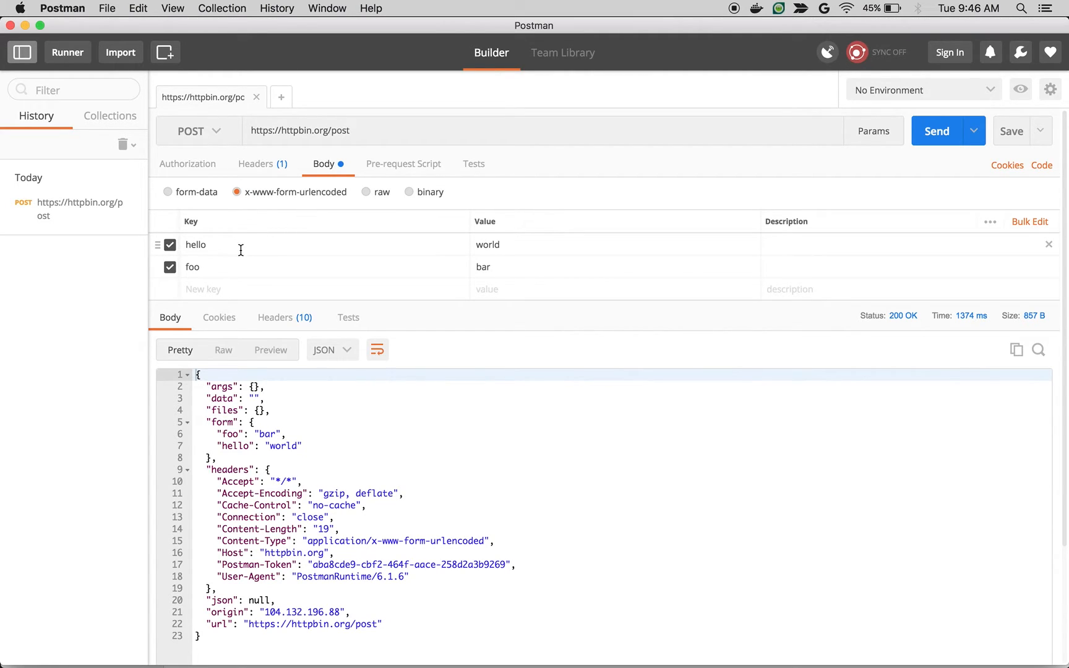
mouse_move(879, 161)
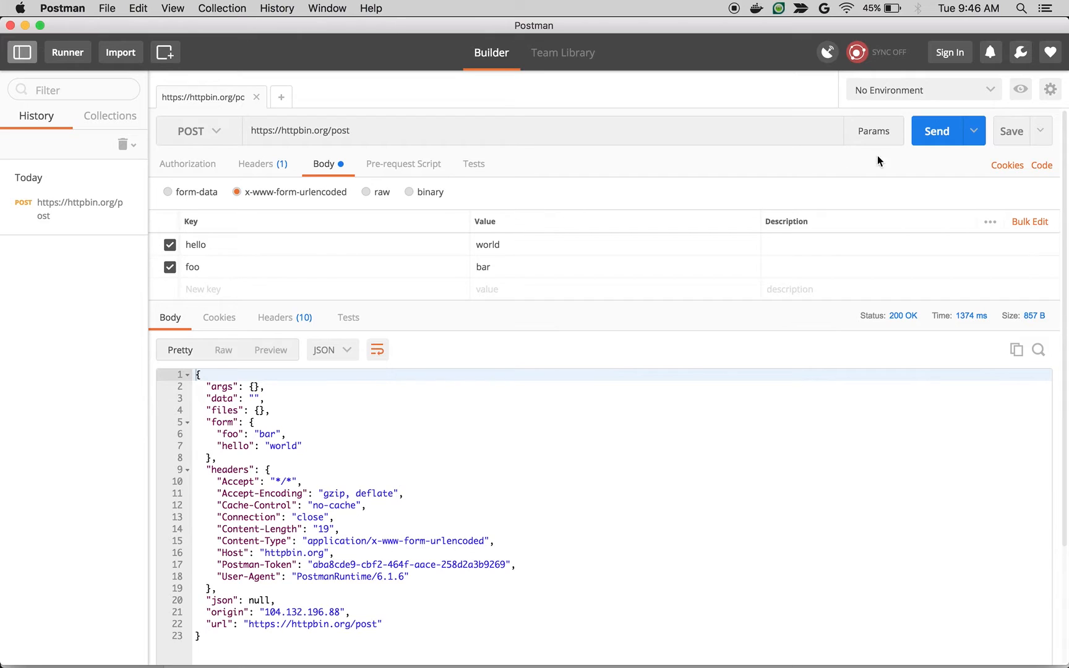
- Switch from Postman to the Apigee Edge welcome page in Chrome
left_click(936, 130)
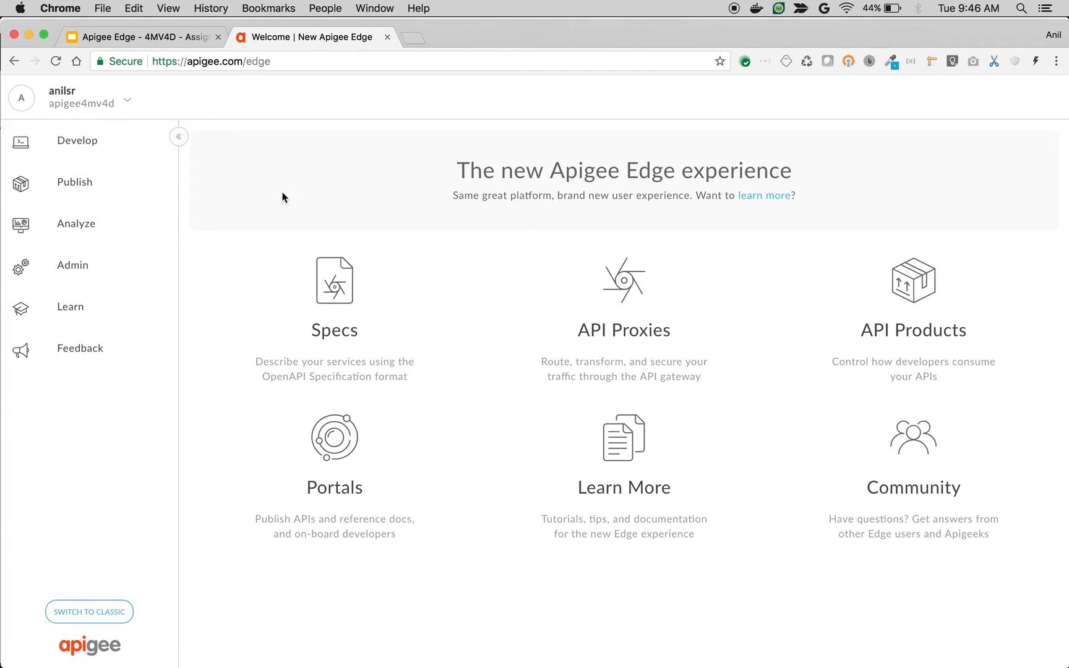
- From the API Proxies list, start a new reverse proxy
left_click(623, 319)
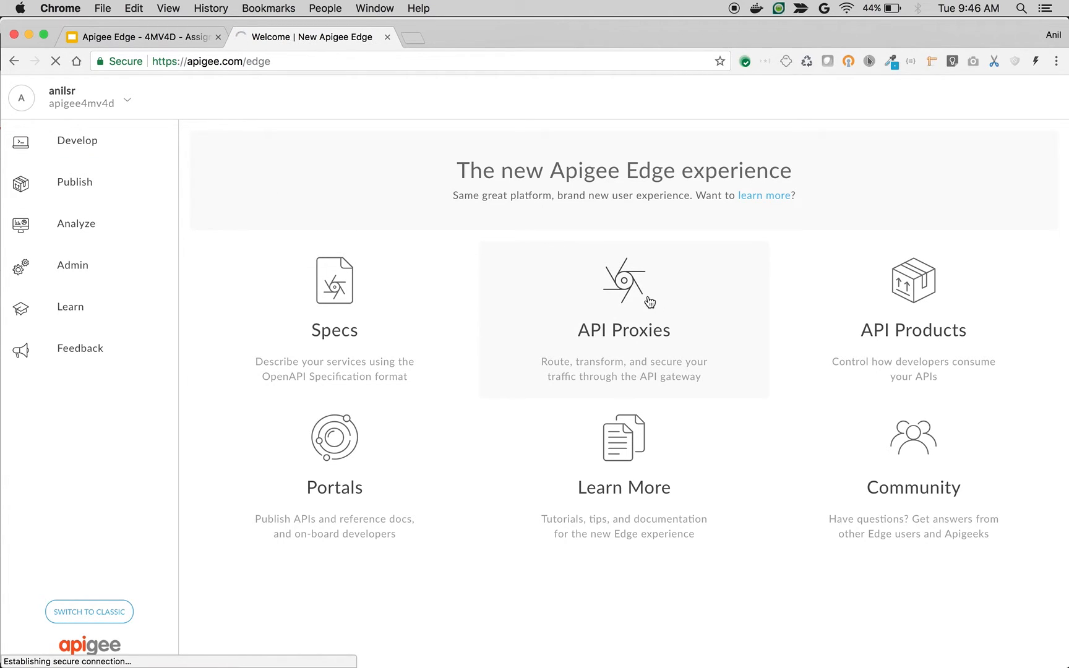
left_click(623, 318)
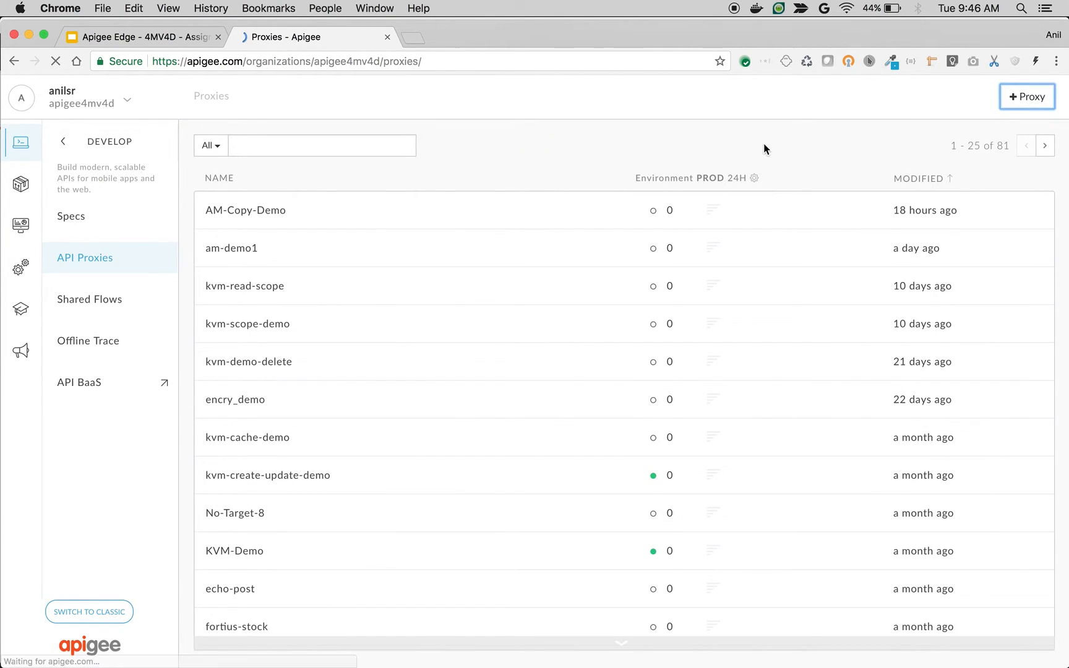
left_click(1027, 96)
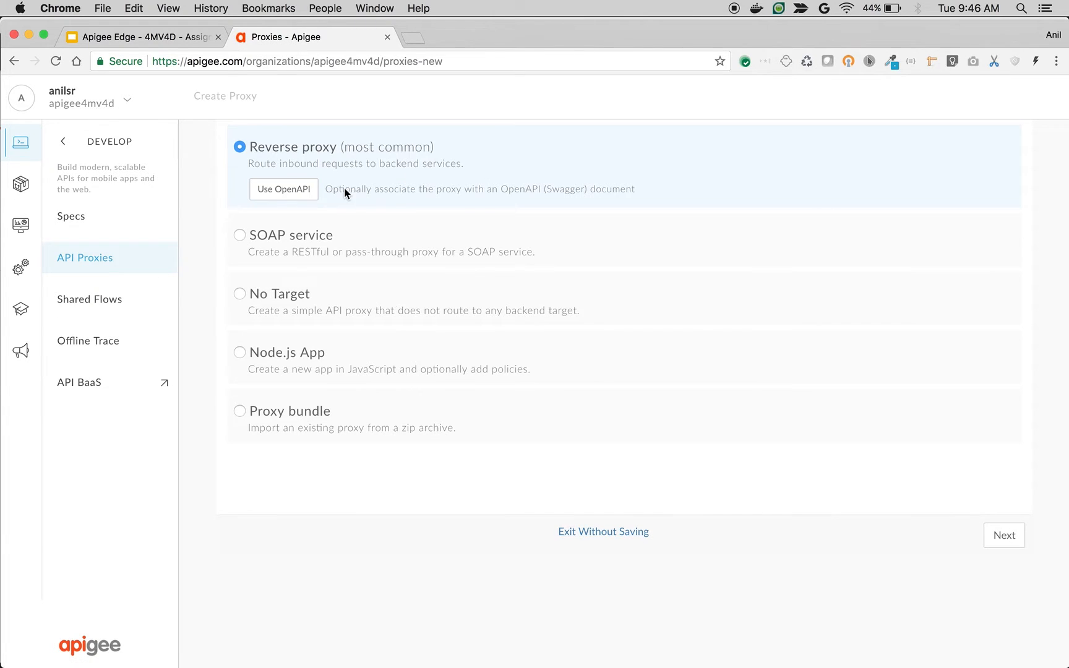
left_click(1003, 535)
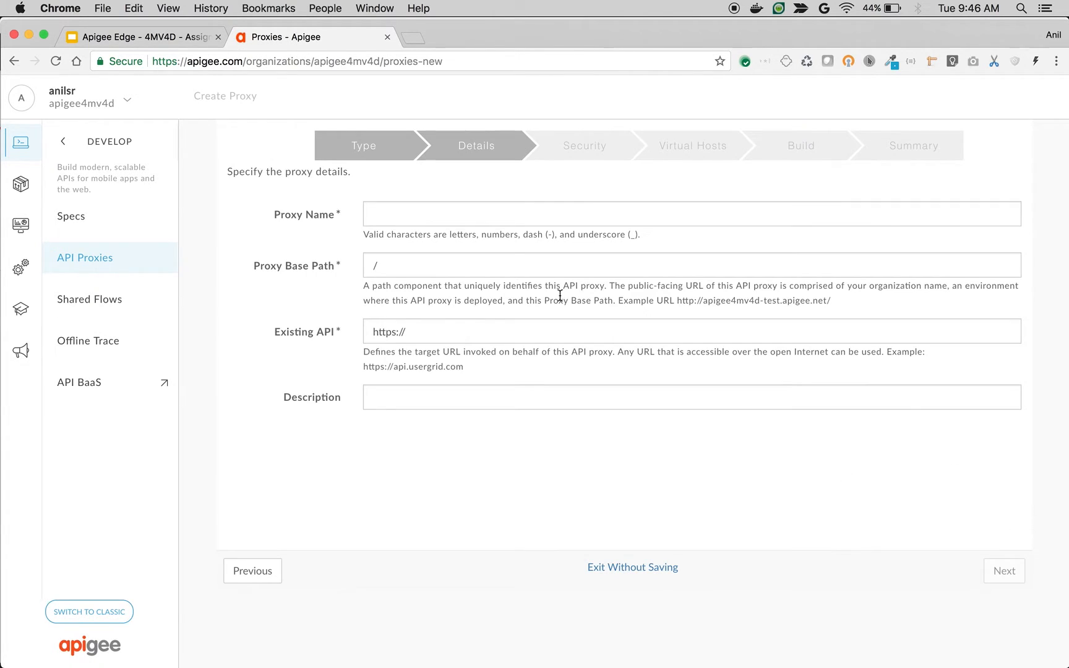
type("A")
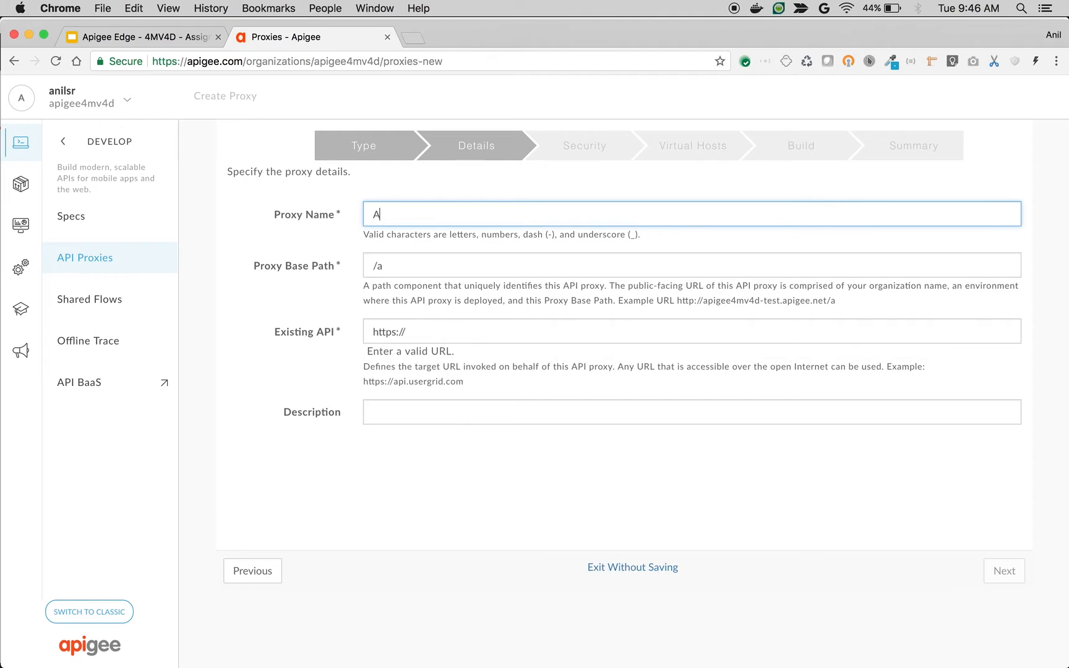
type("M-Remove")
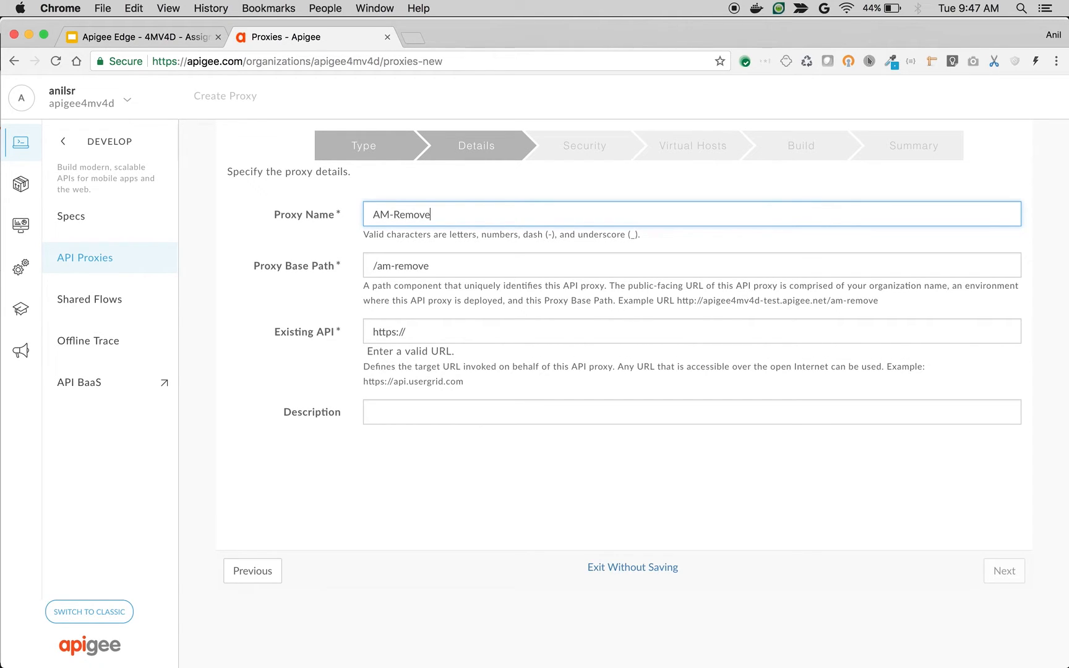
type("-Demo")
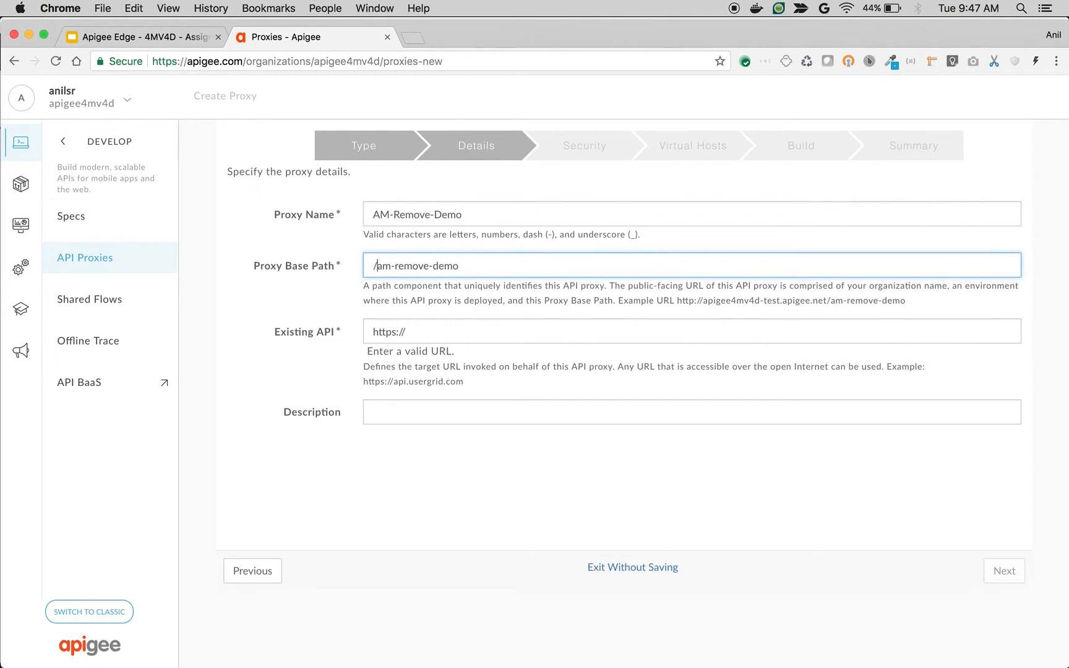
type("v1")
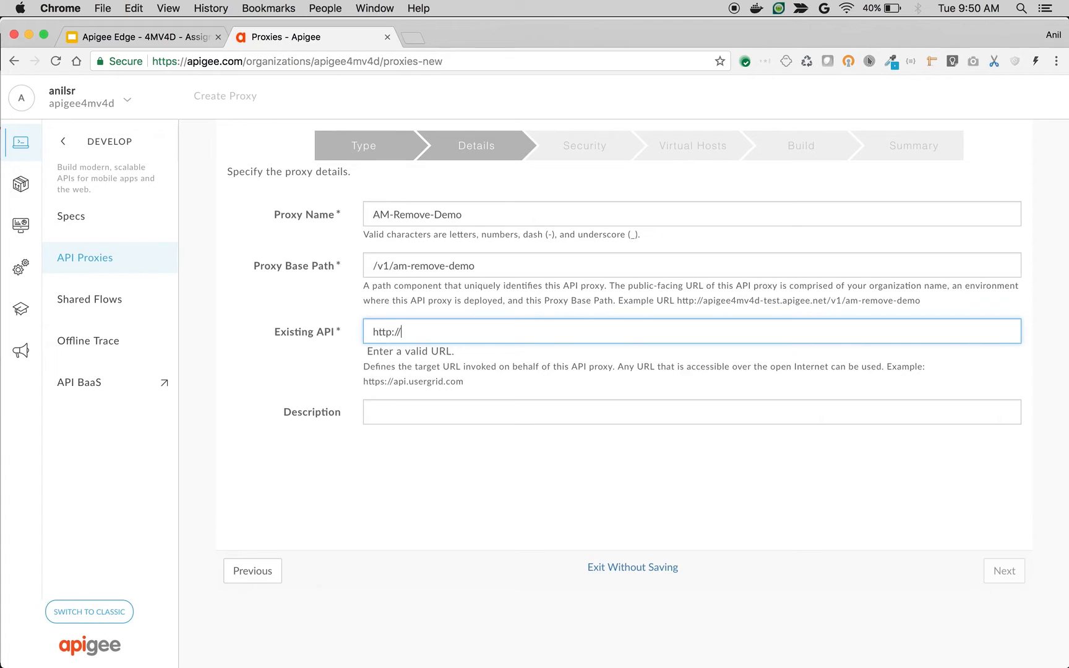
type("httpbin.")
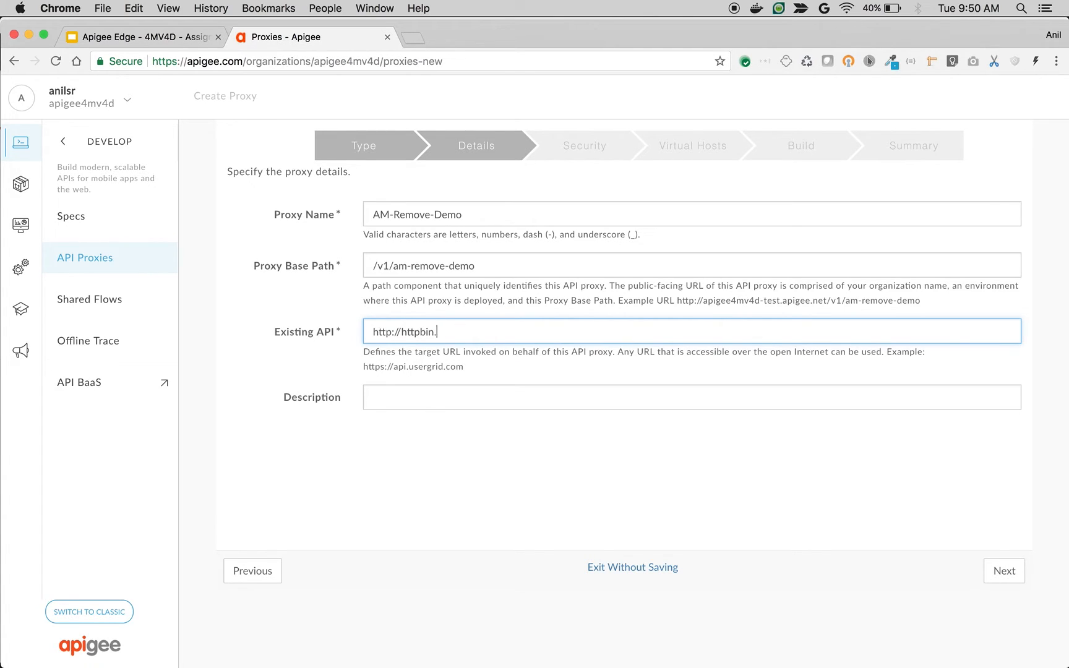
type("org/post")
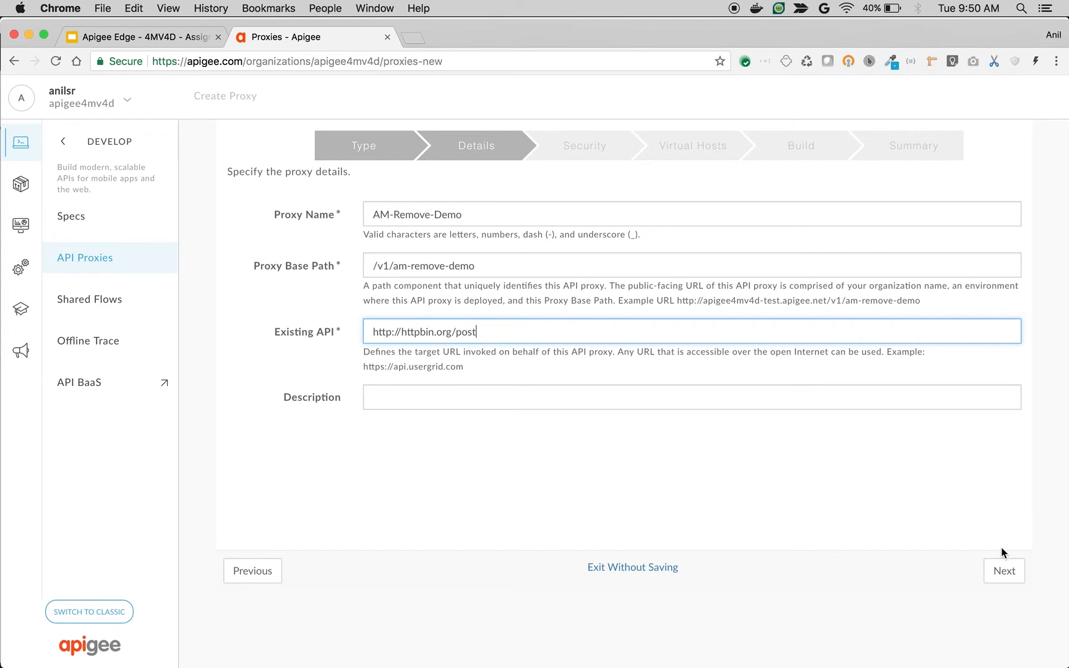
- Build with no authorization, deploy to test, and copy the proxy's deployment URL
left_click(1003, 571)
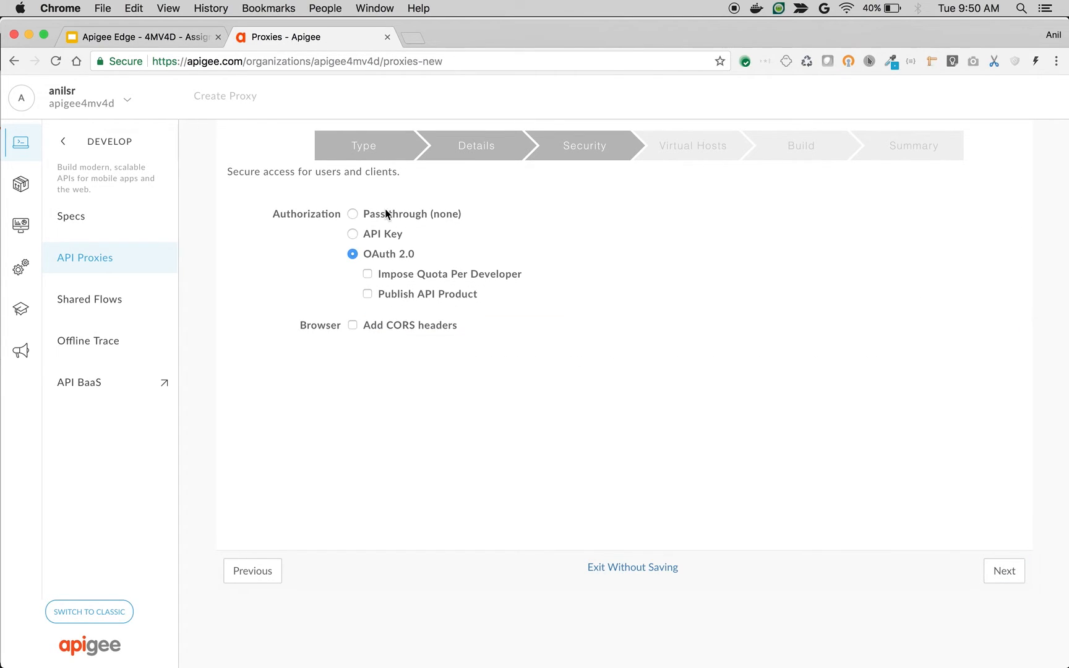
left_click(1003, 571)
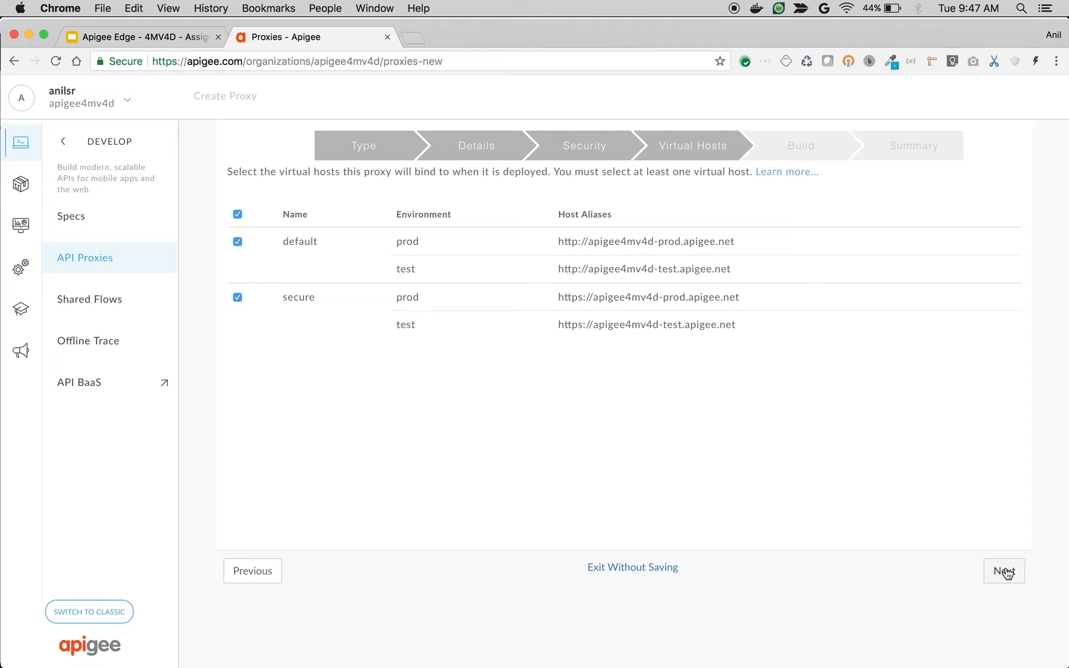
left_click(1003, 570)
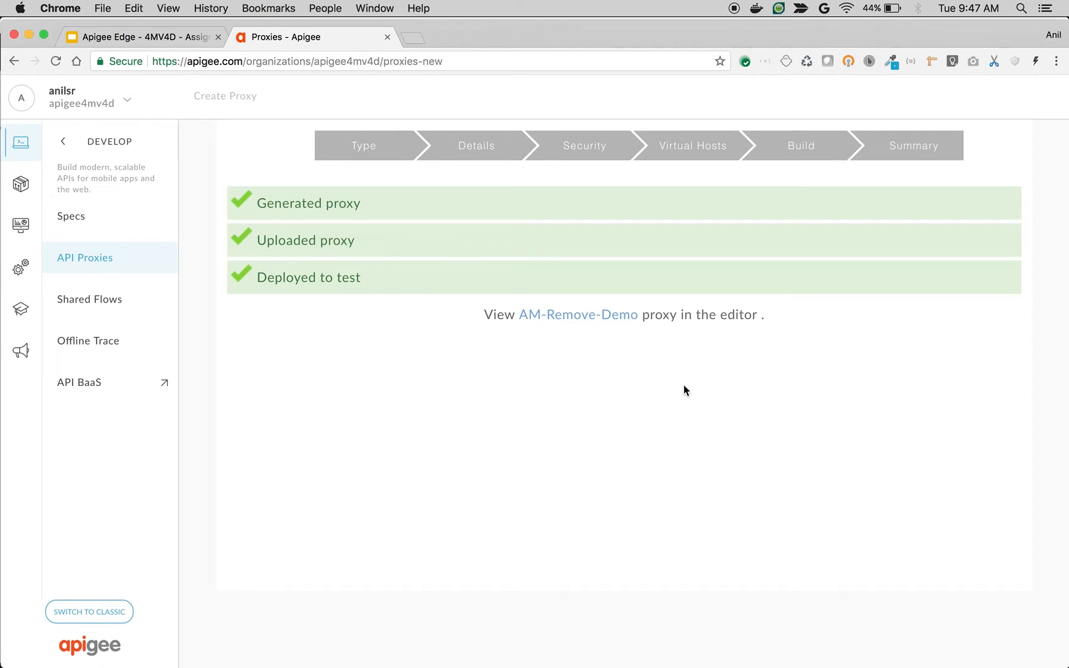
left_click(579, 314)
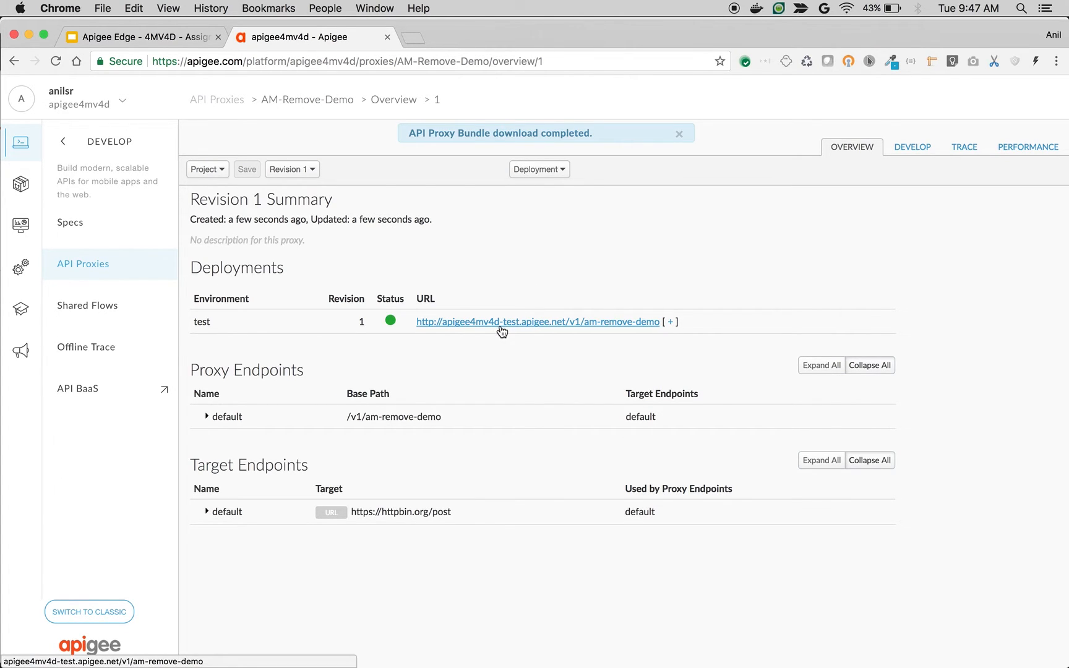
left_click(679, 134)
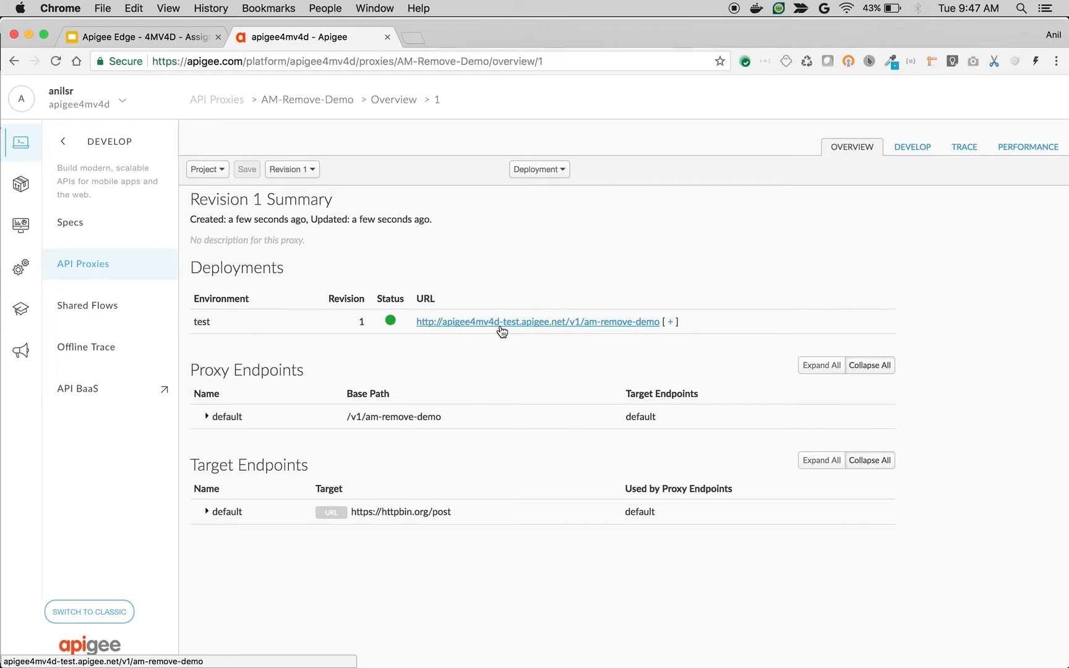
right_click(537, 321)
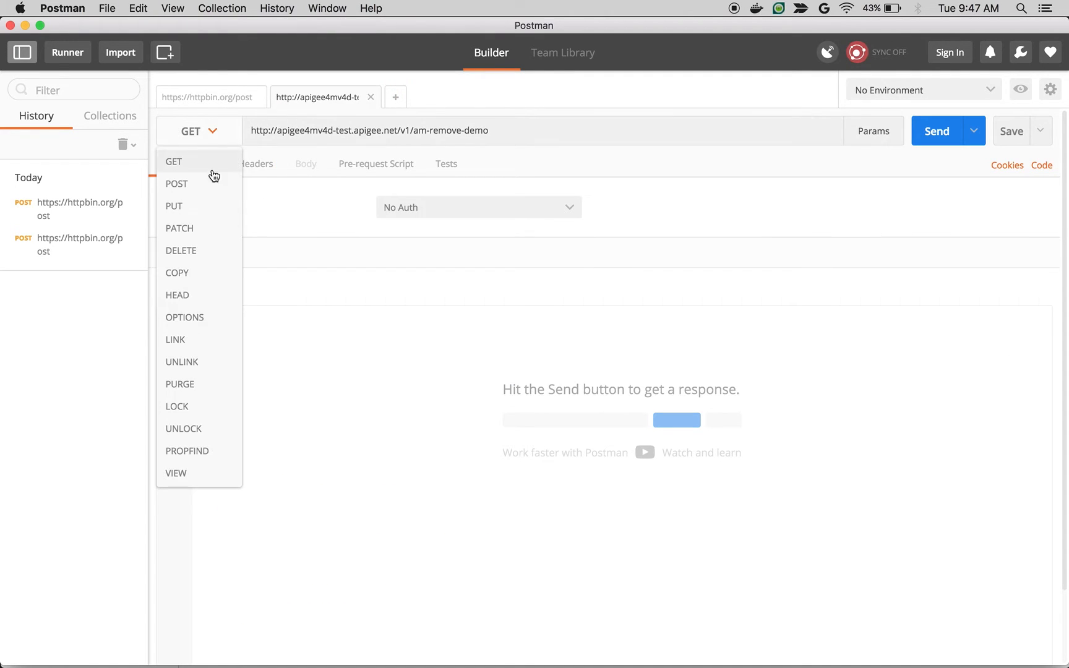
- POST hello=world and foo=bar as URL-encoded form to the proxy; both are echoed
left_click(176, 183)
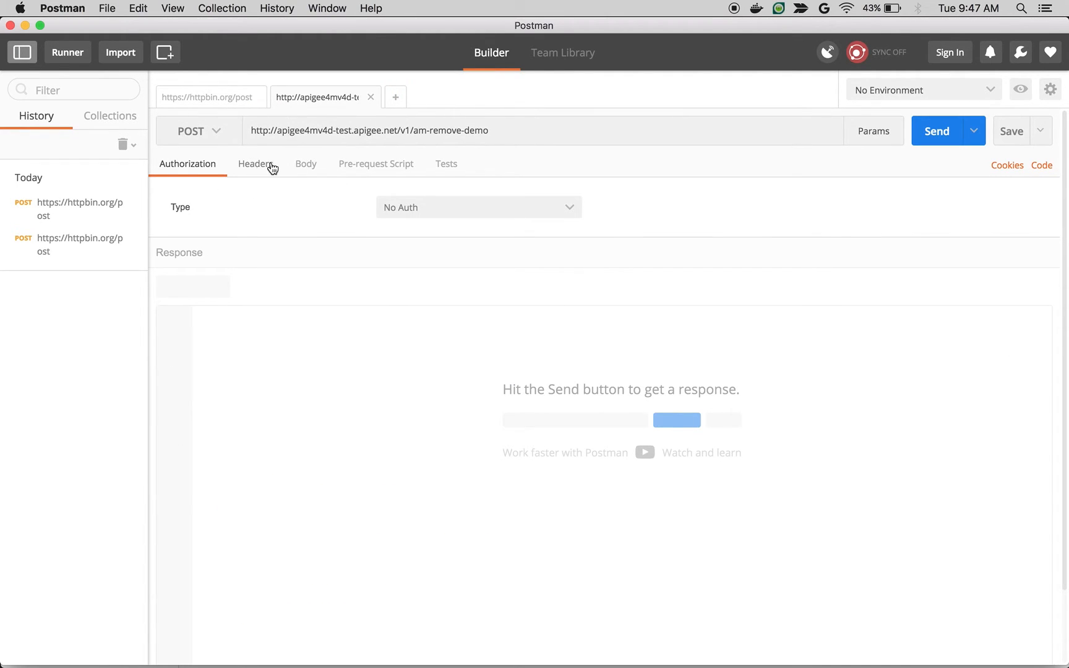
left_click(305, 163)
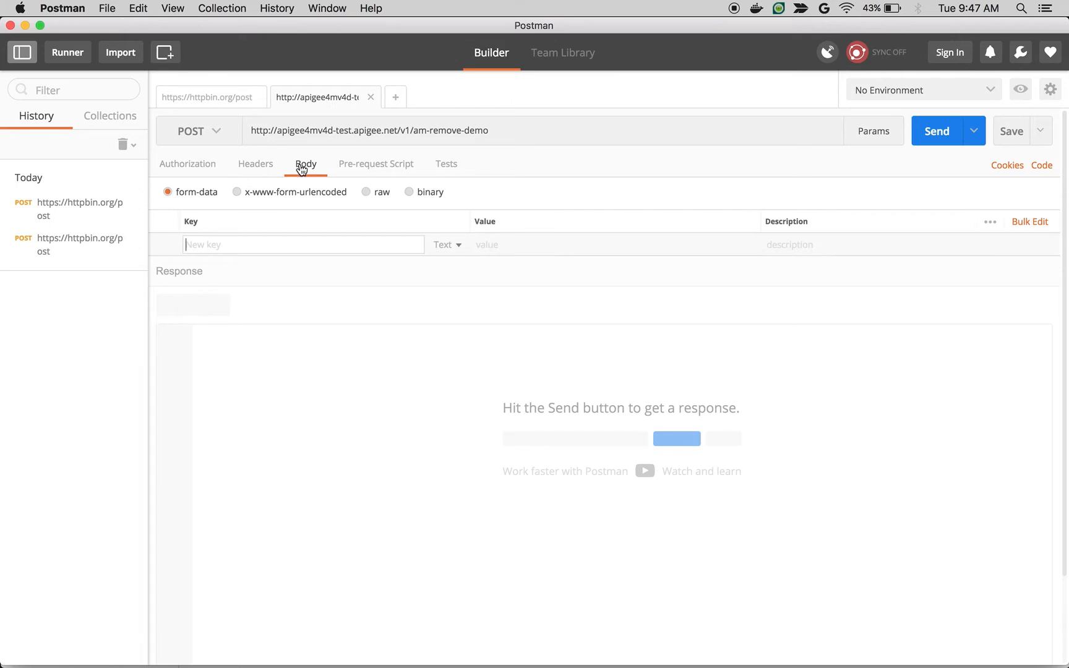
left_click(236, 192)
type("world")
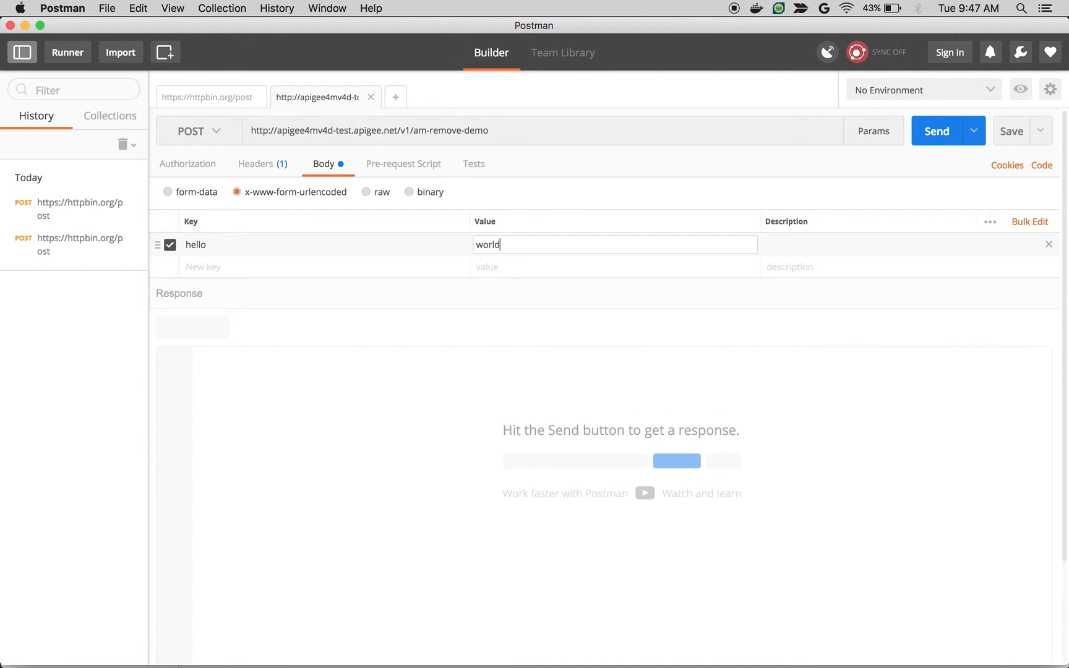
left_click(898, 244)
type("bar")
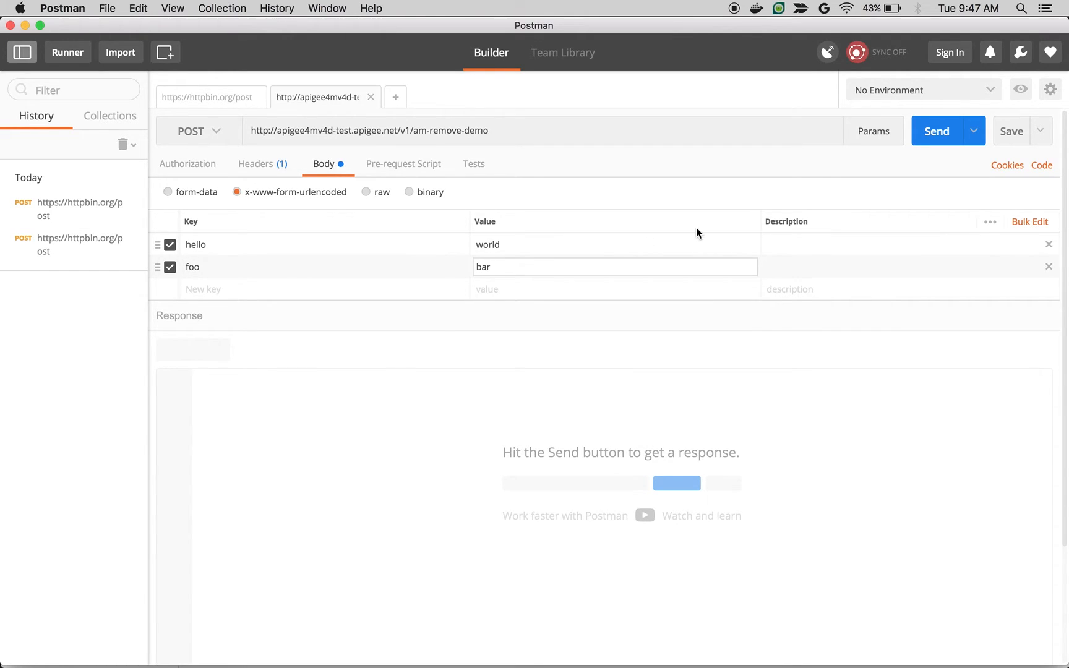
left_click(937, 130)
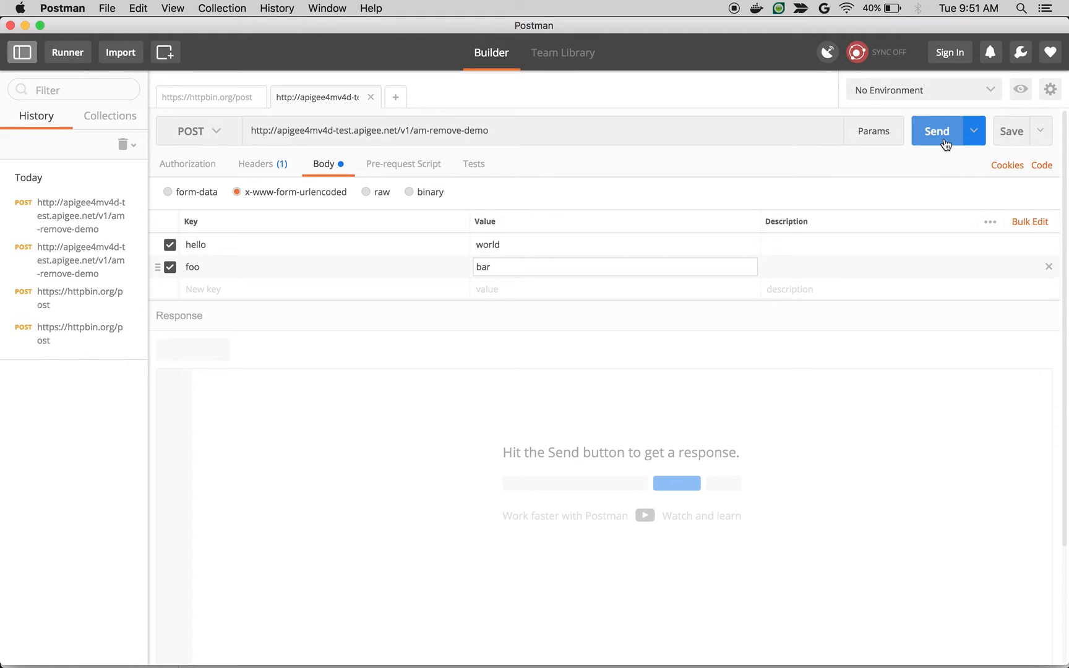
left_click(936, 132)
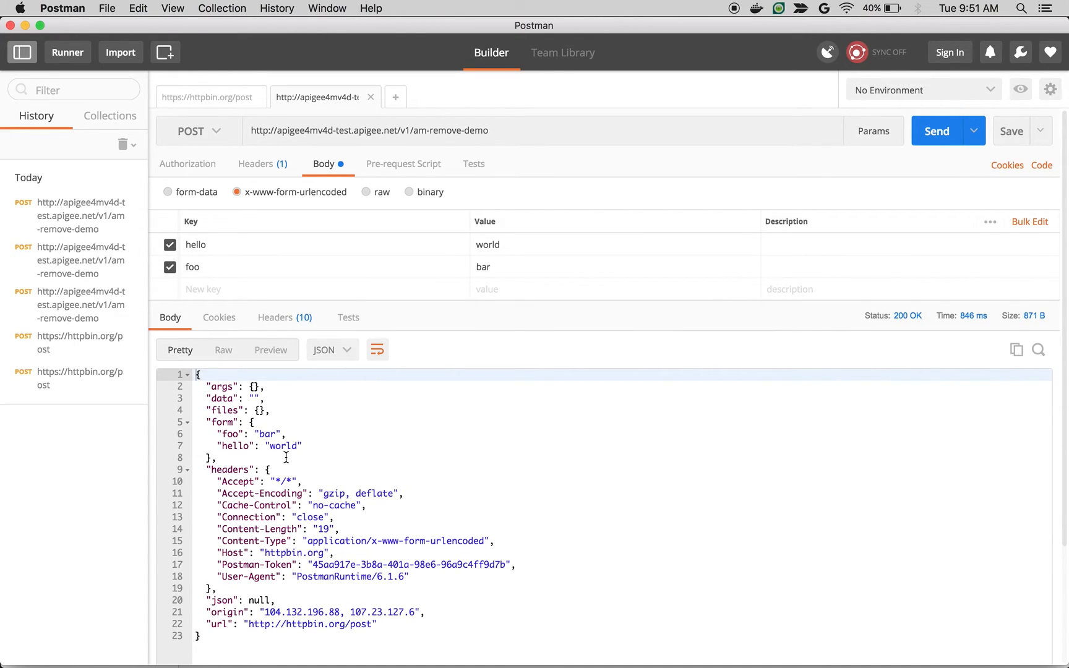
mouse_move(219, 317)
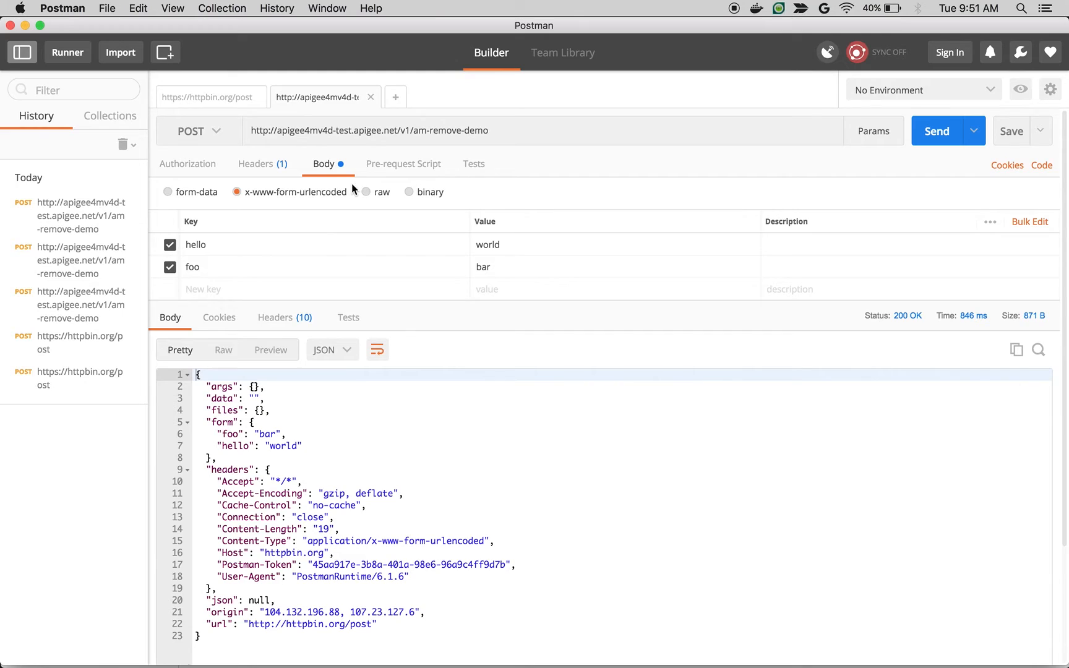
mouse_move(210, 111)
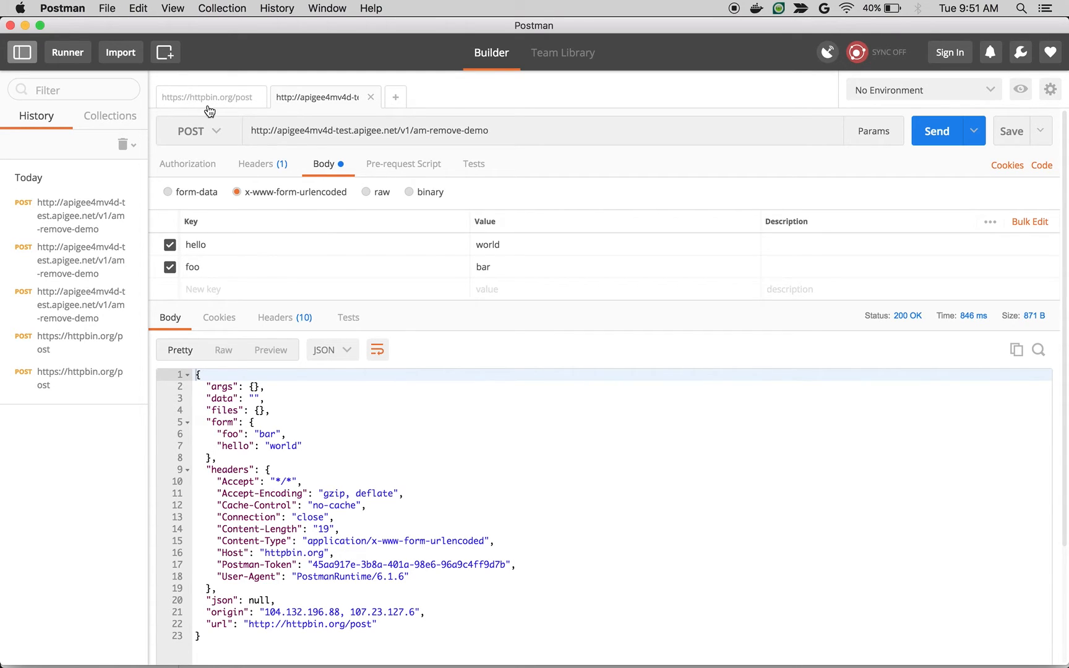
mouse_move(206, 102)
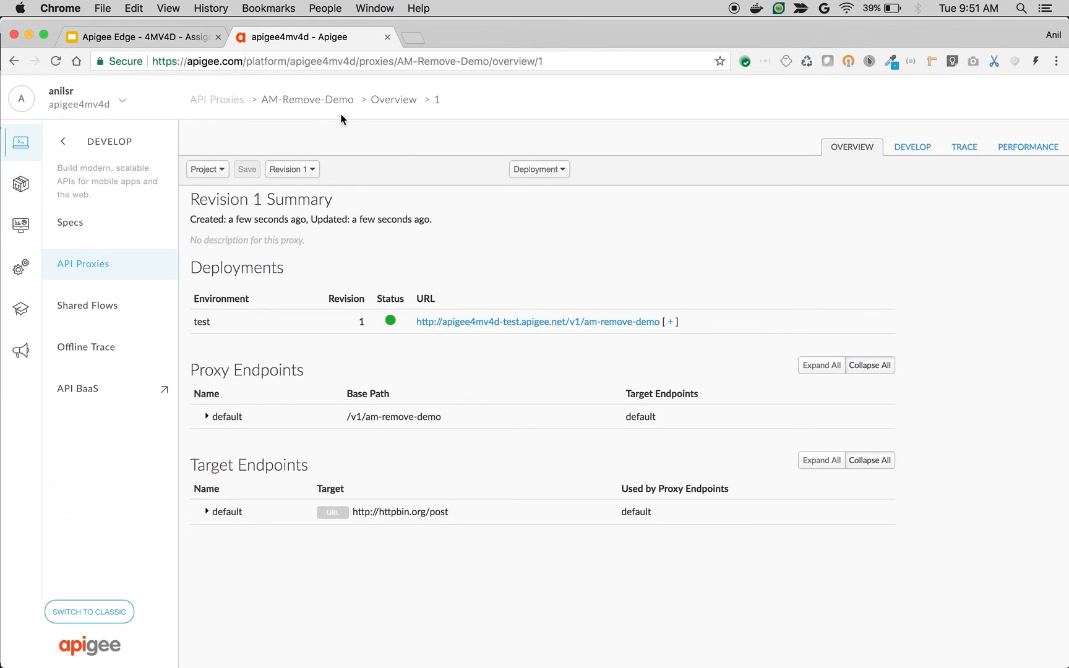
- Add an Assign Message policy AM-RemoveFooFormParam as a PreFlow step in Develop
left_click(913, 146)
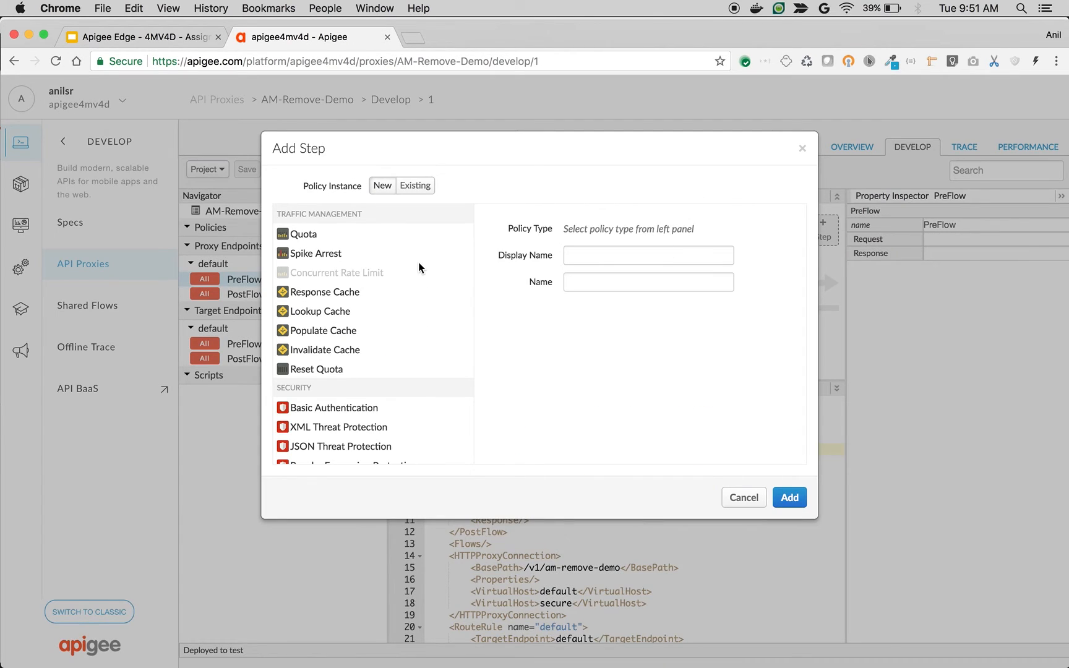
scroll("down", 3)
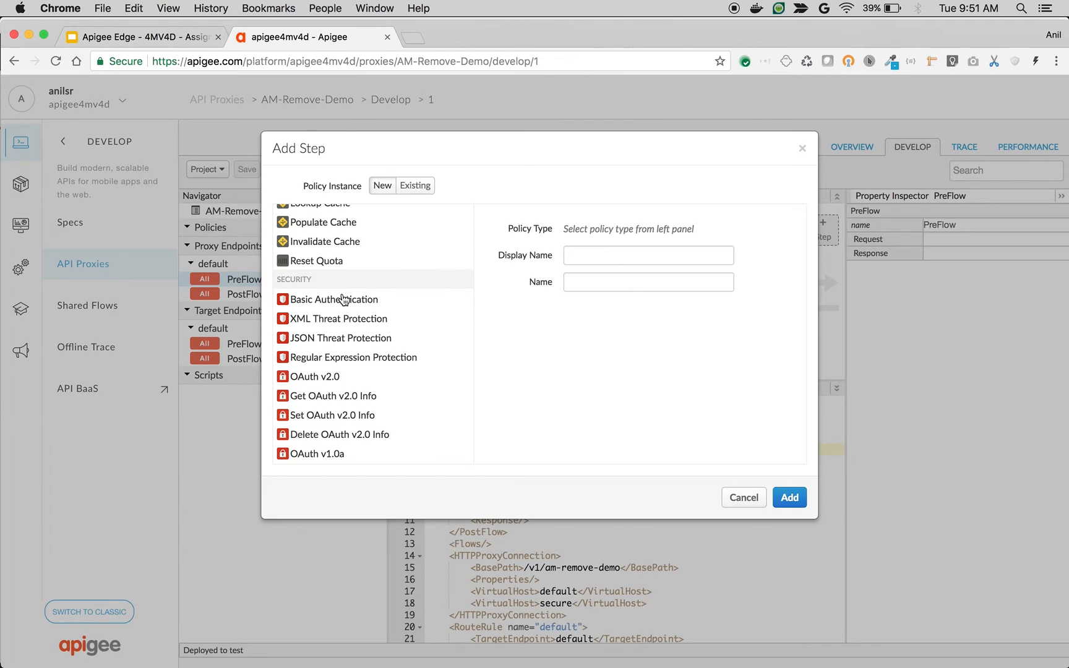
left_click(789, 497)
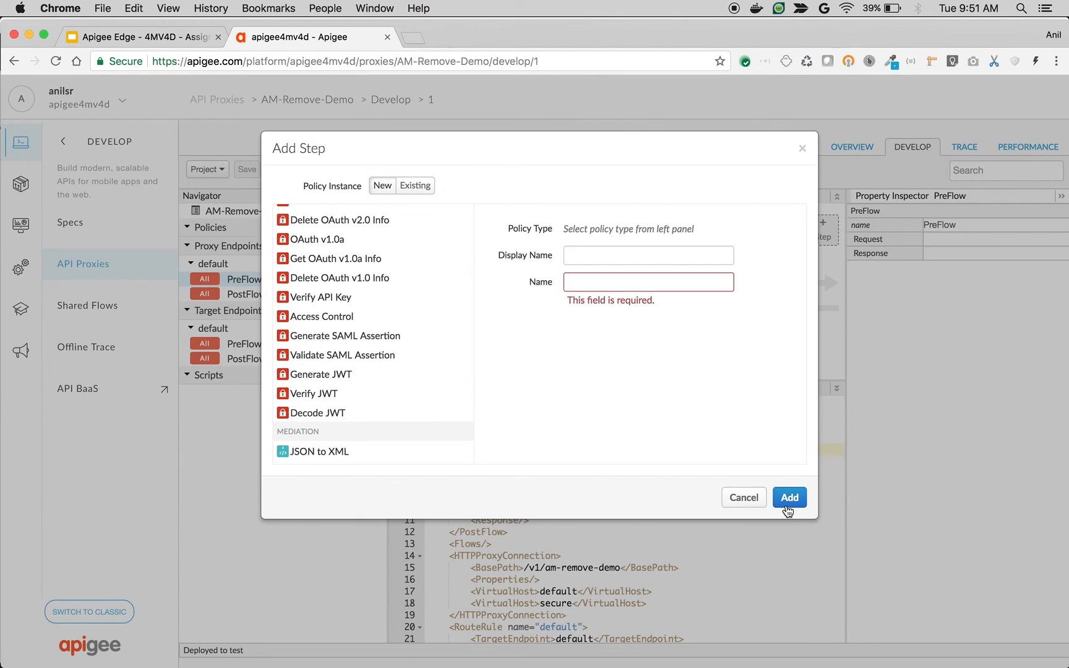
scroll("down", 3)
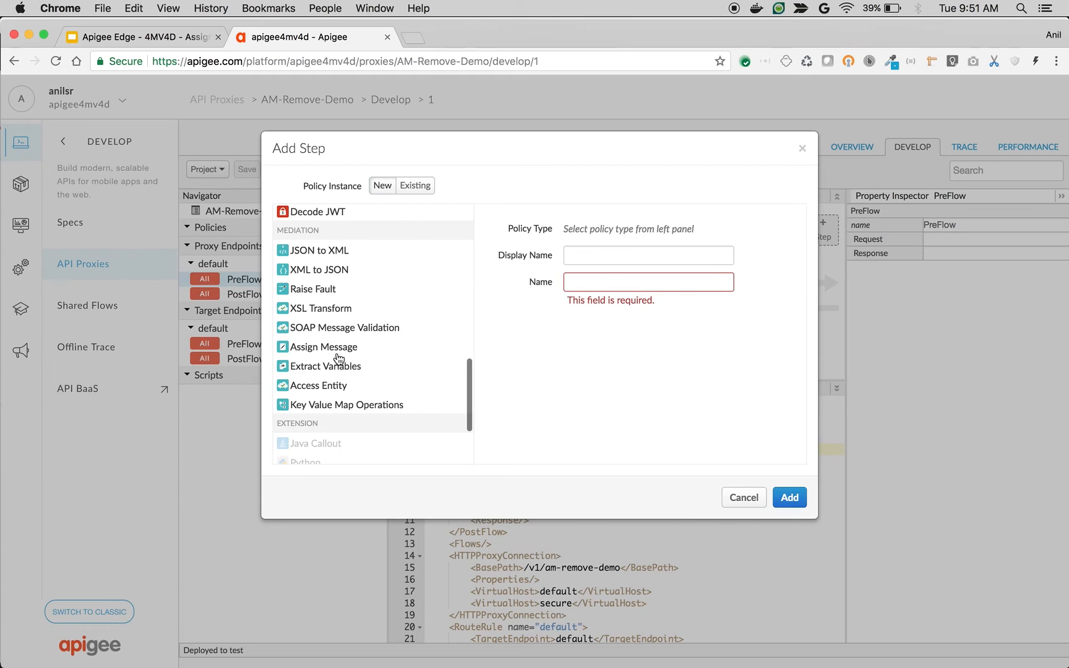
left_click(324, 347)
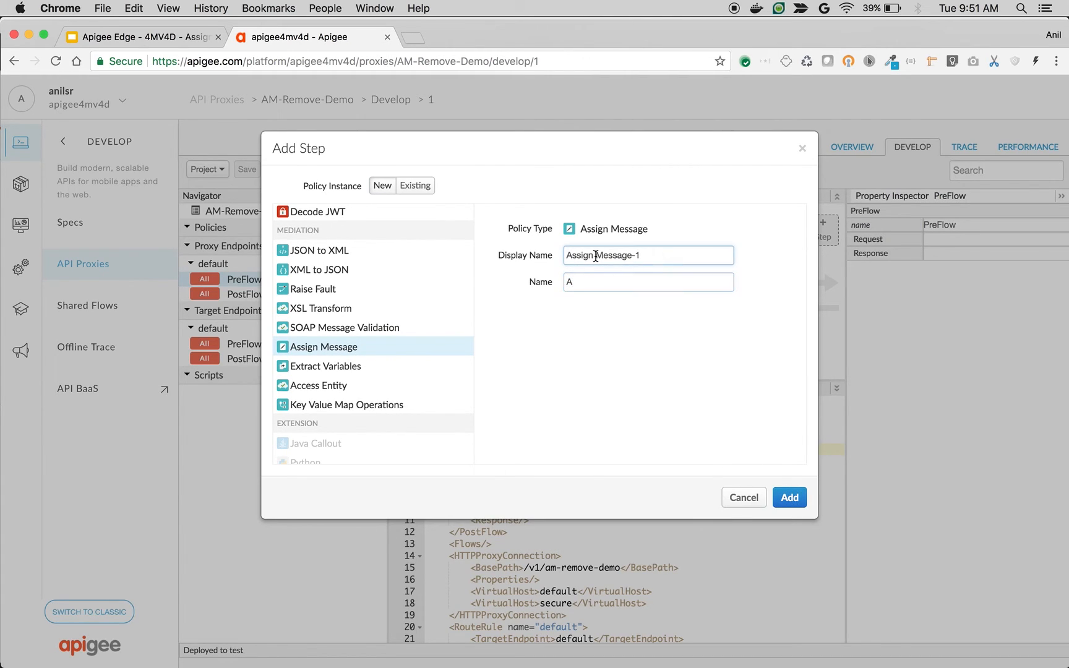
type("AM-")
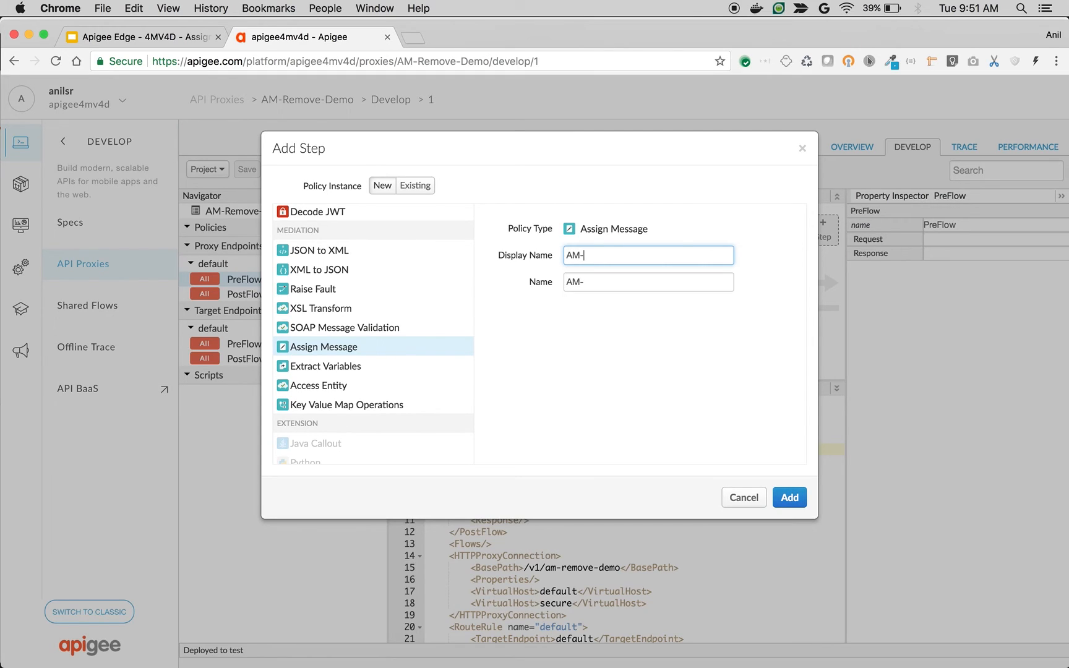
type("RemoveFoo")
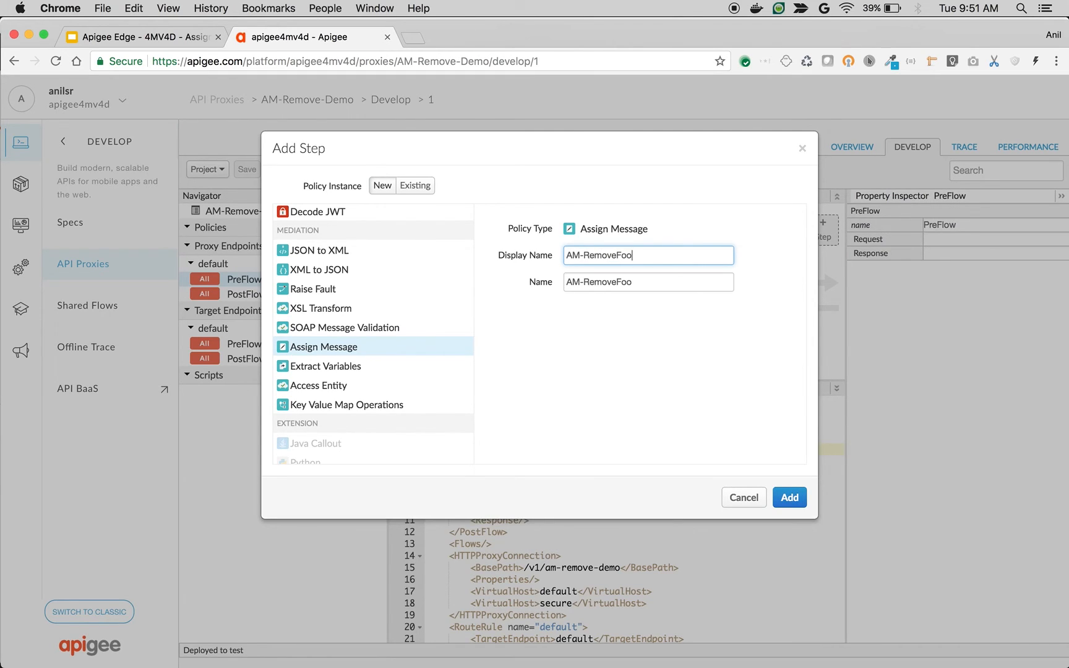
type("FormParam")
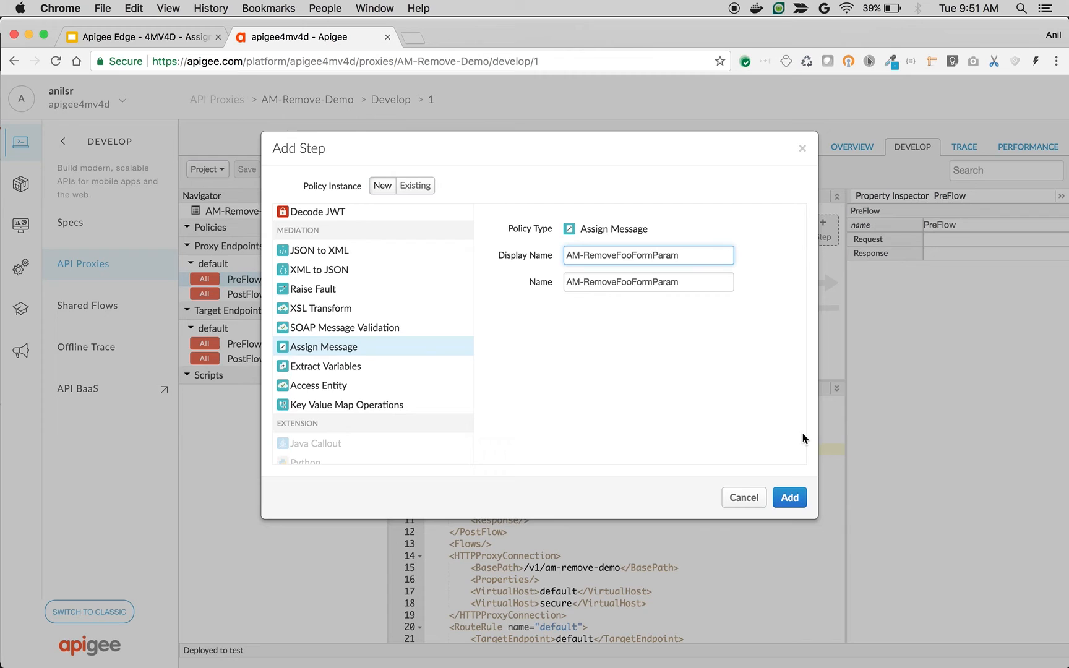
left_click(789, 497)
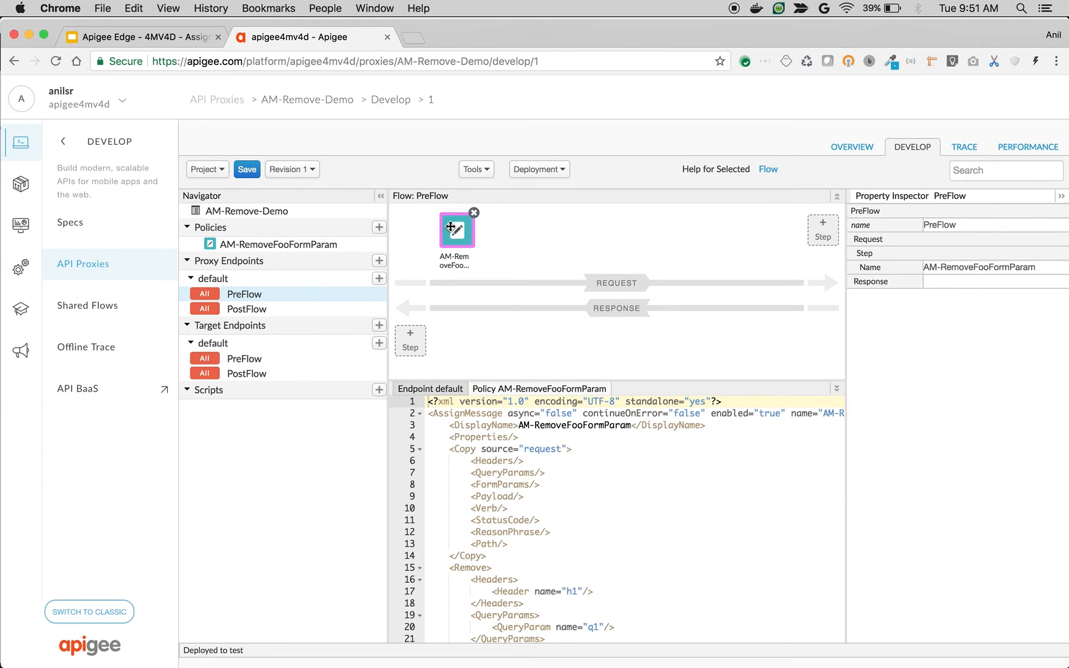
- Set the policy's Remove FormParam name to foo and save revision 1
scroll("down", 3)
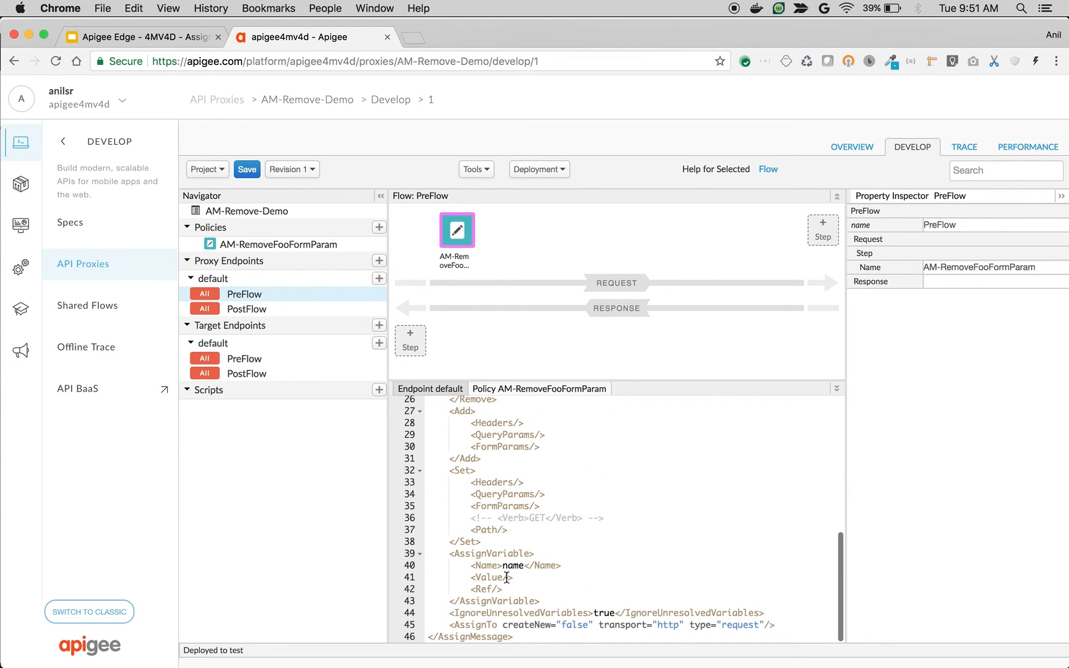
scroll("up", 3)
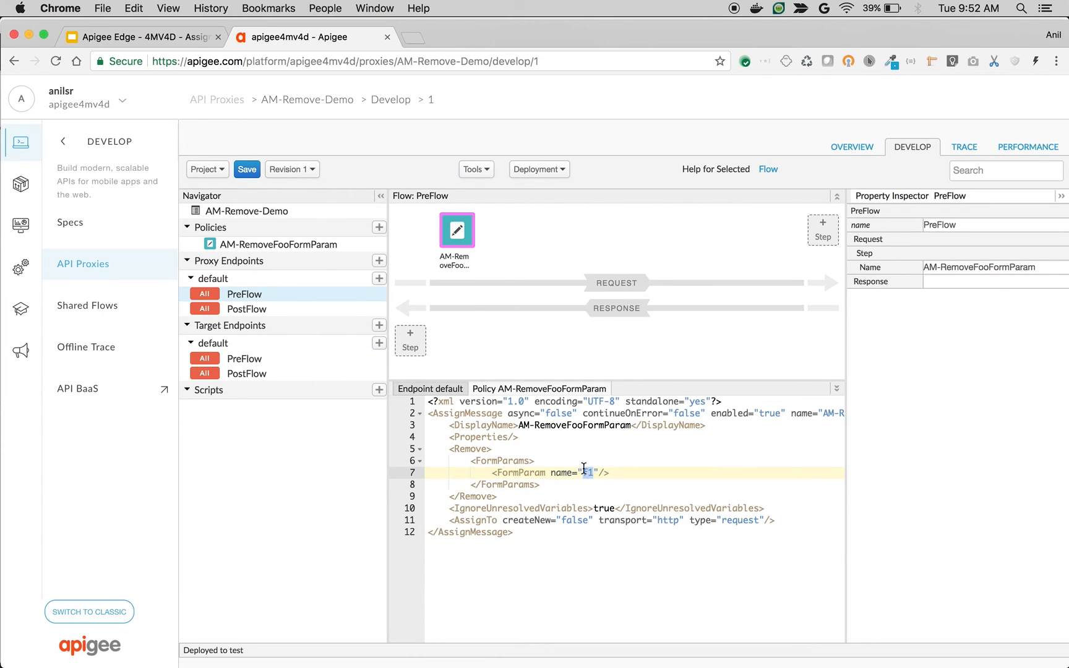
type("foo")
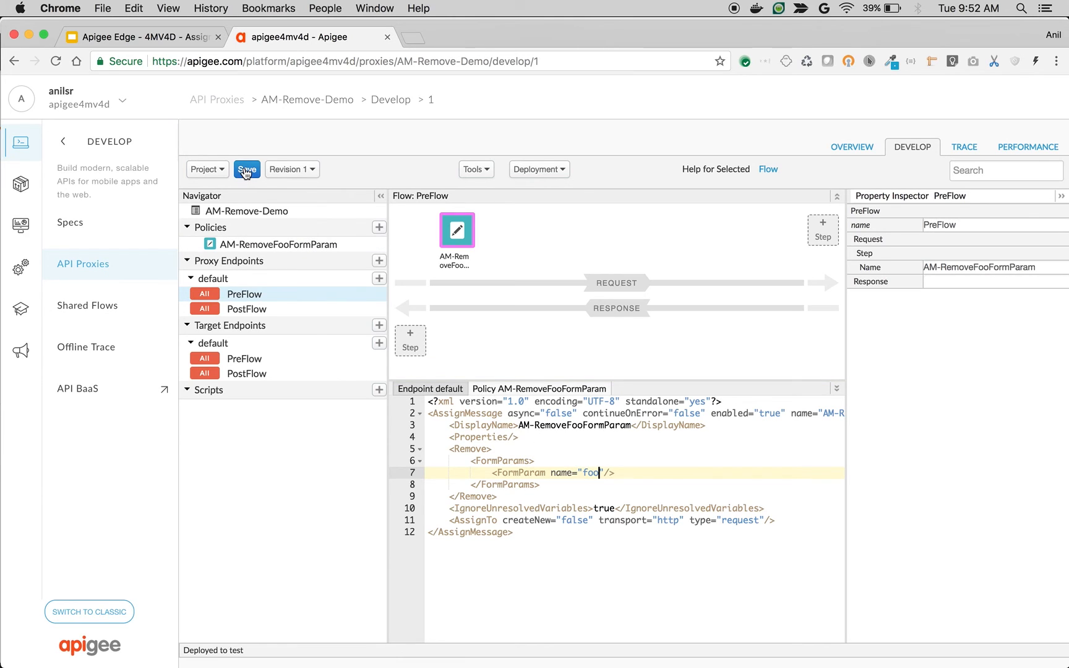
left_click(246, 169)
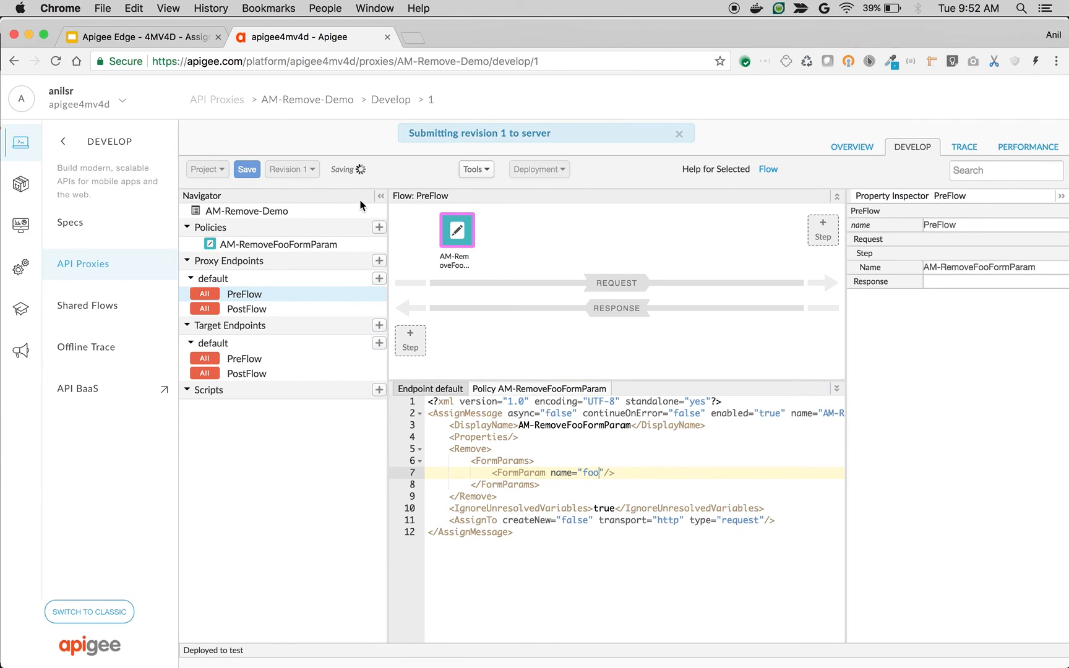
mouse_move(442, 292)
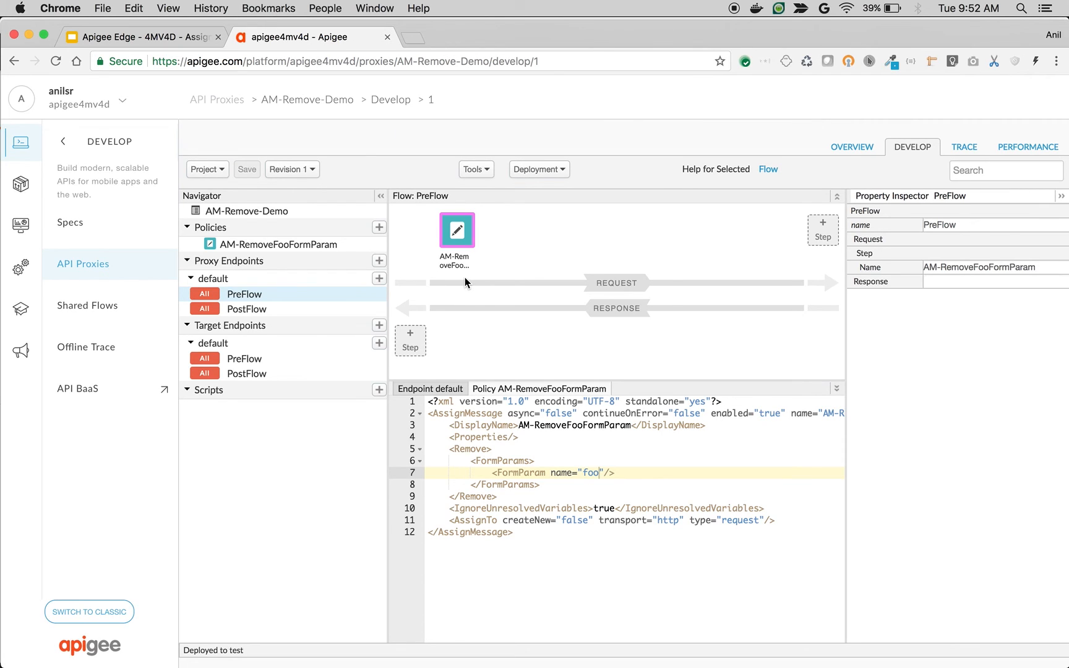
mouse_move(826, 258)
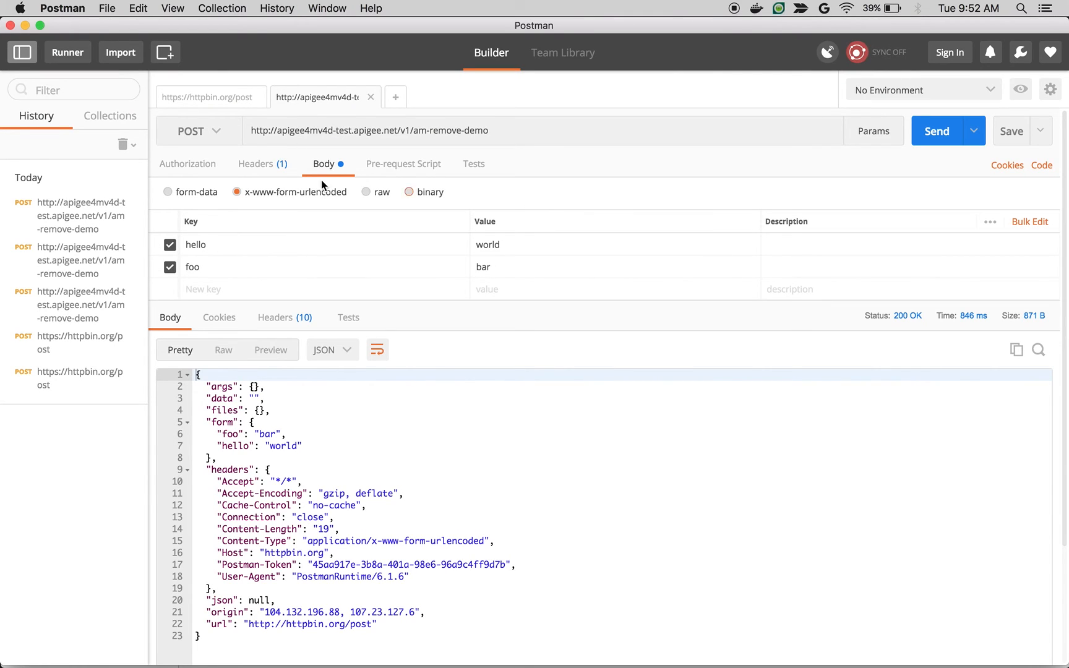
mouse_move(740, 177)
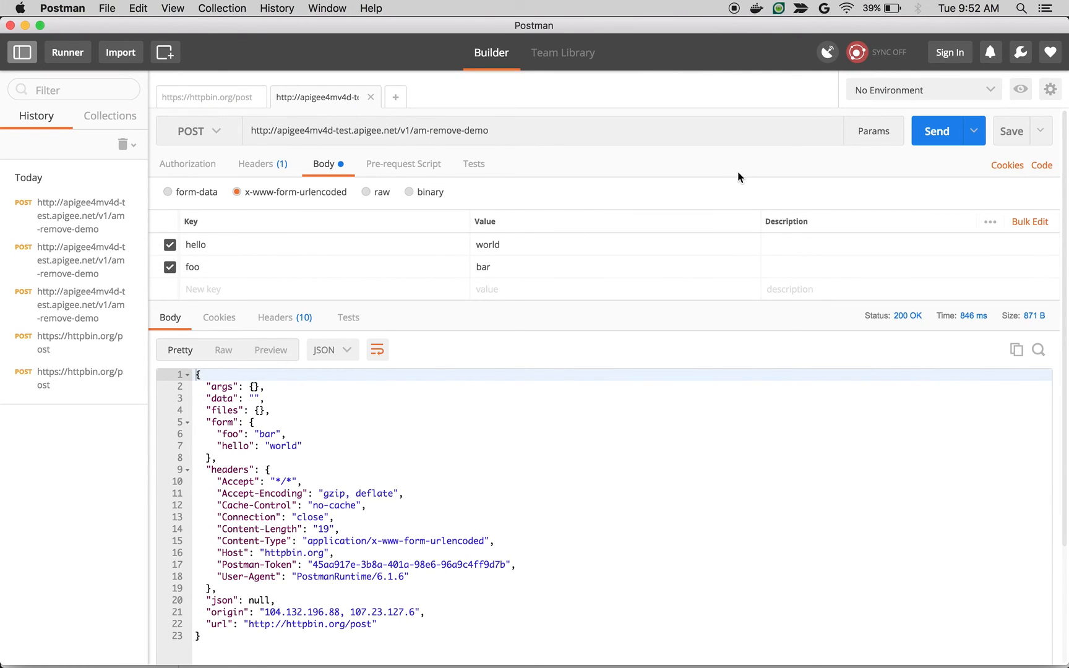
mouse_move(916, 151)
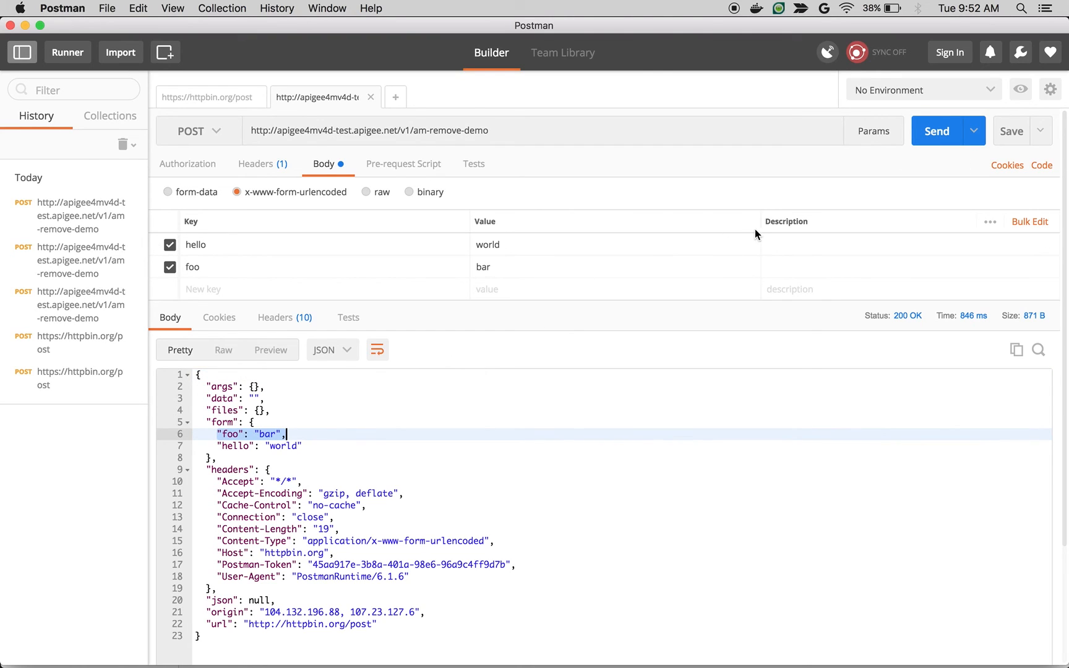
left_click(947, 131)
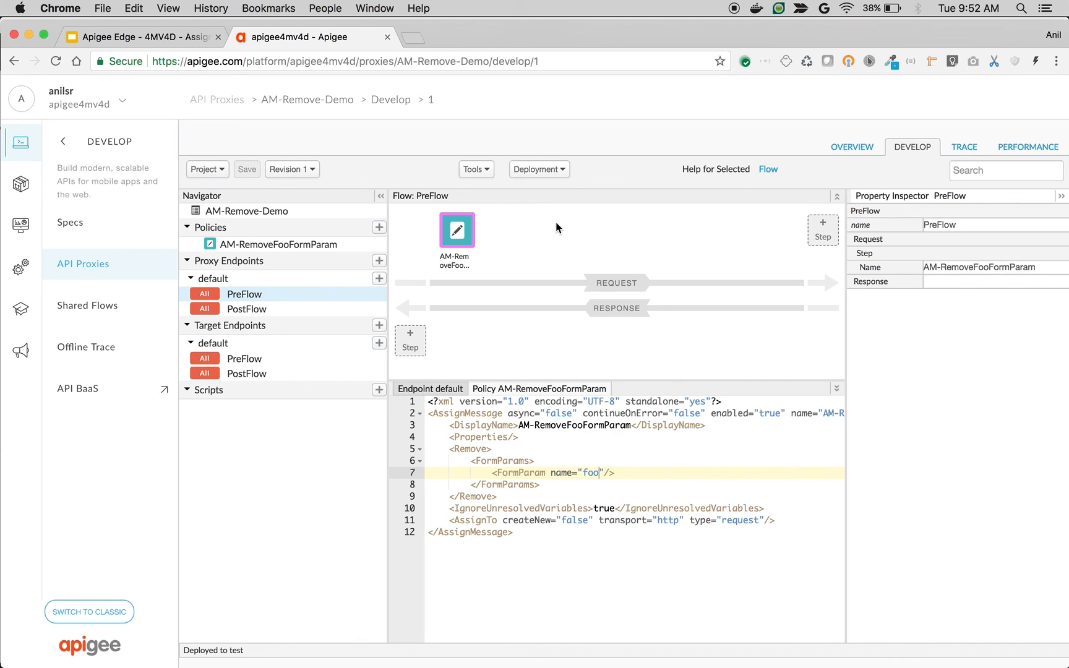
mouse_move(514, 455)
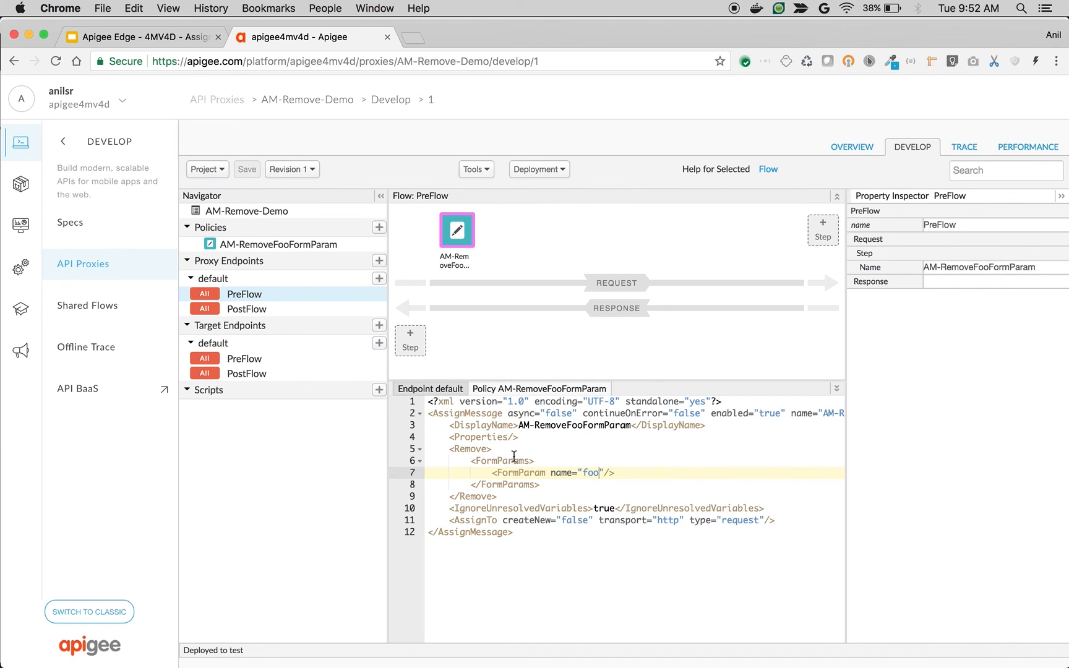